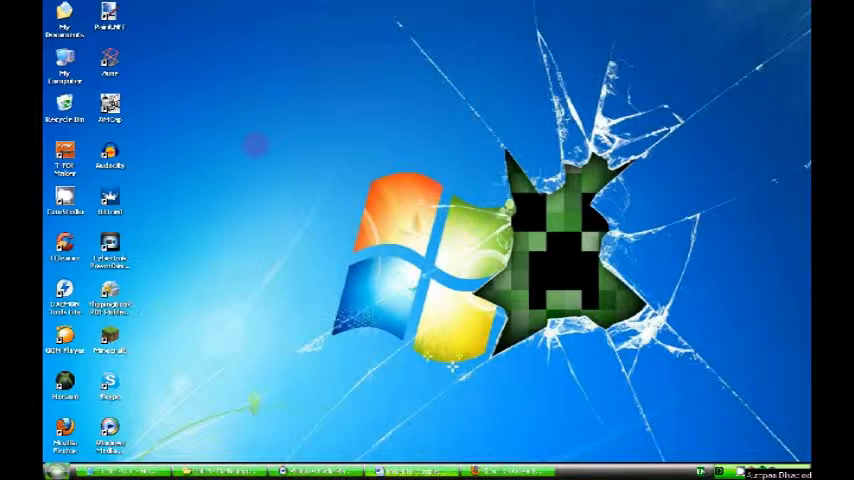
{"action": "mouse_move", "coordinate": [368, 342]}
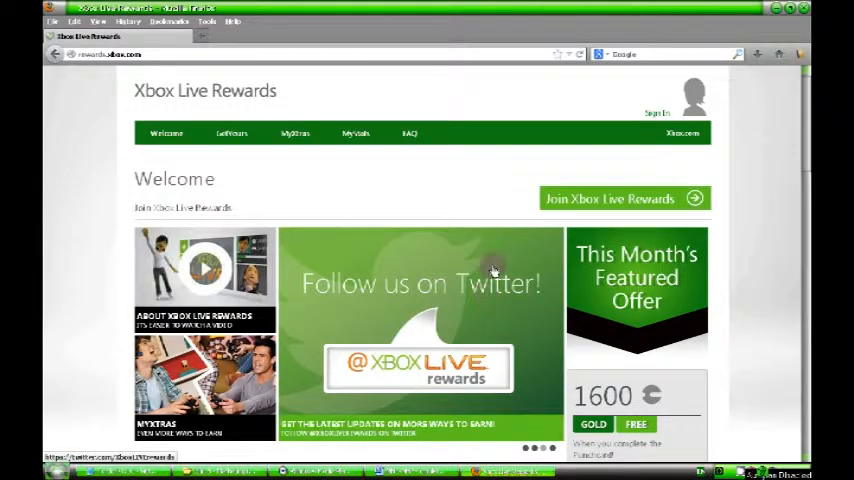
{"action": "mouse_move", "coordinate": [430, 107]}
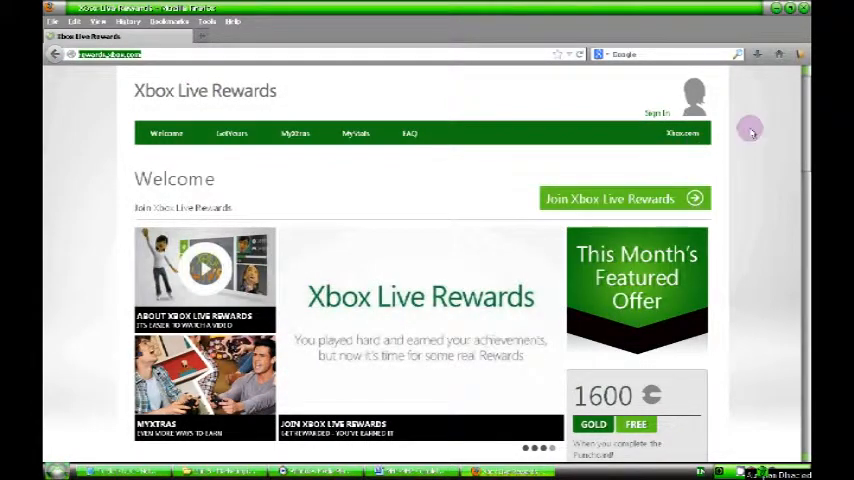
- Start signing in from the Xbox Live Rewards welcome page's Sign In link
{"action": "left_click", "coordinate": [657, 110]}
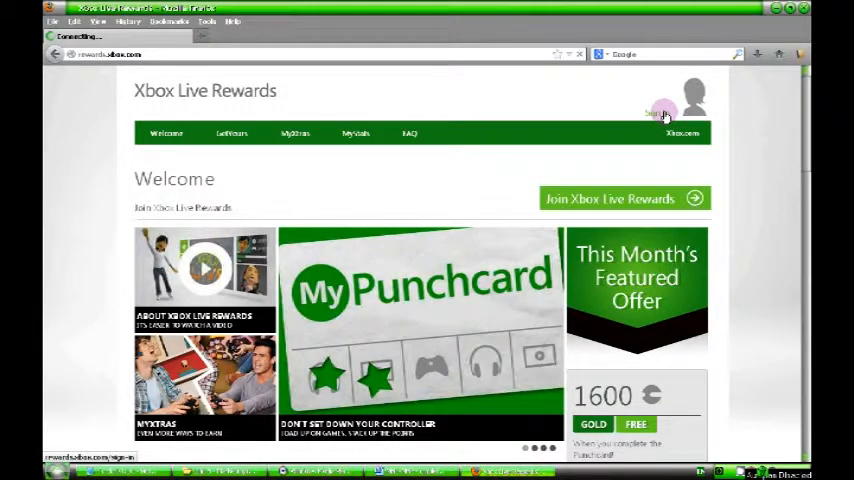
- Enter the Microsoft account password and submit the Sign in form
{"action": "left_click", "coordinate": [667, 113]}
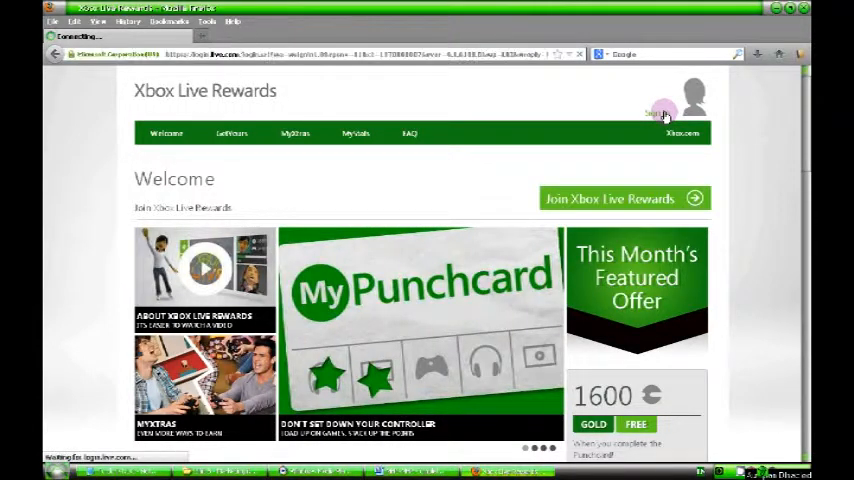
{"action": "left_click", "coordinate": [656, 110]}
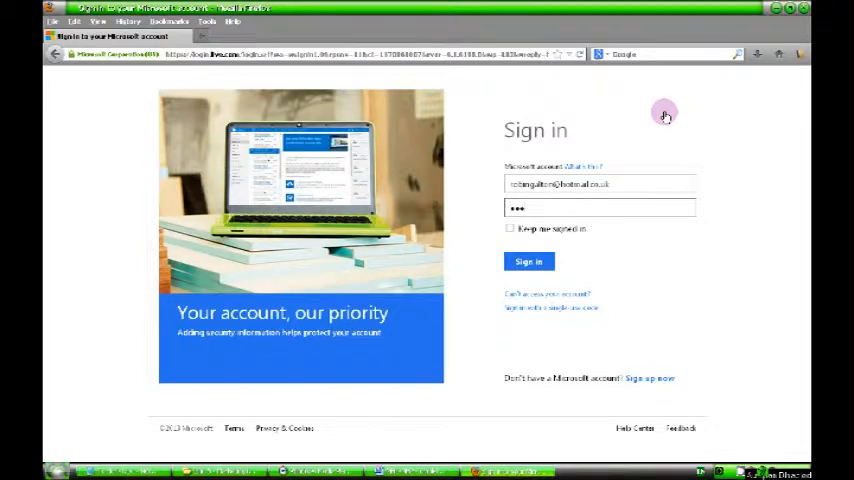
{"action": "type", "text": "password"}
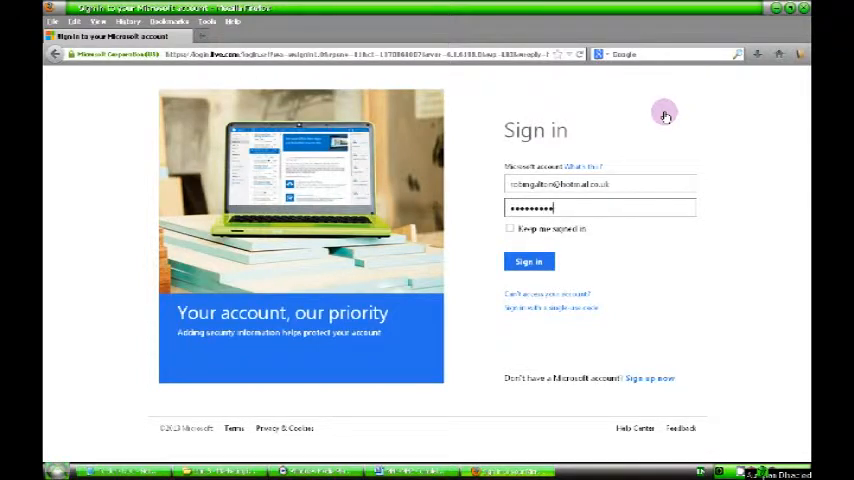
{"action": "left_click", "coordinate": [528, 261]}
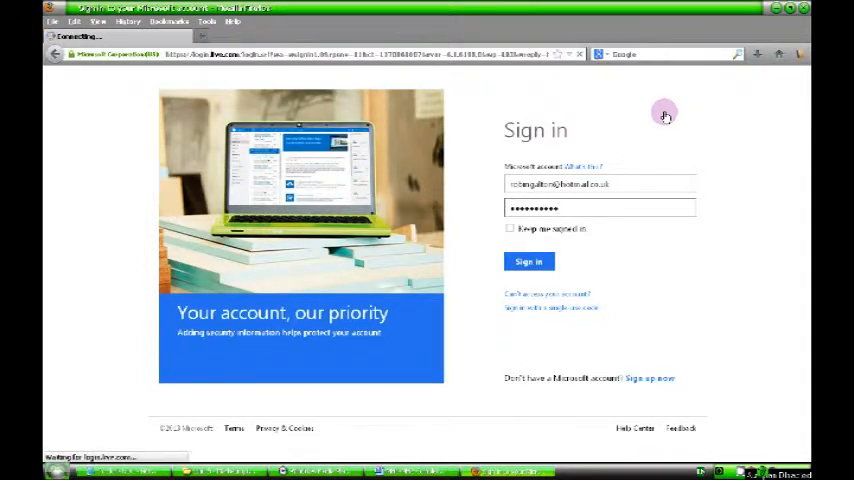
{"action": "left_click", "coordinate": [528, 261]}
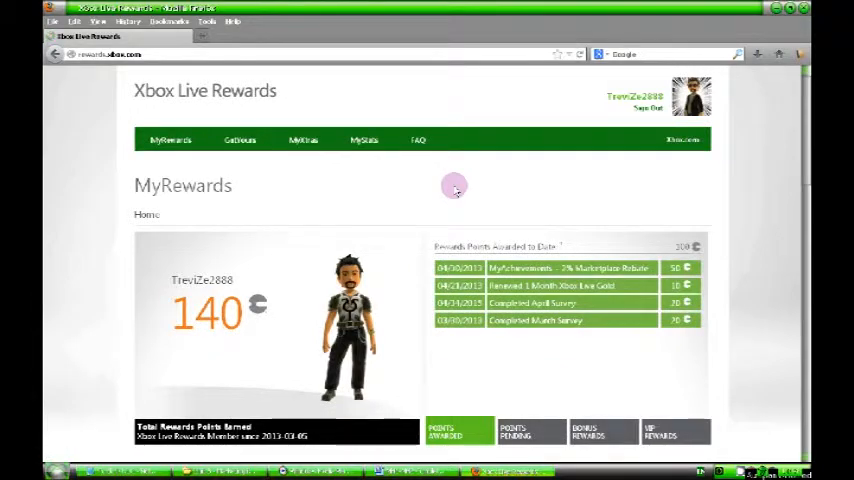
{"action": "mouse_move", "coordinate": [643, 233]}
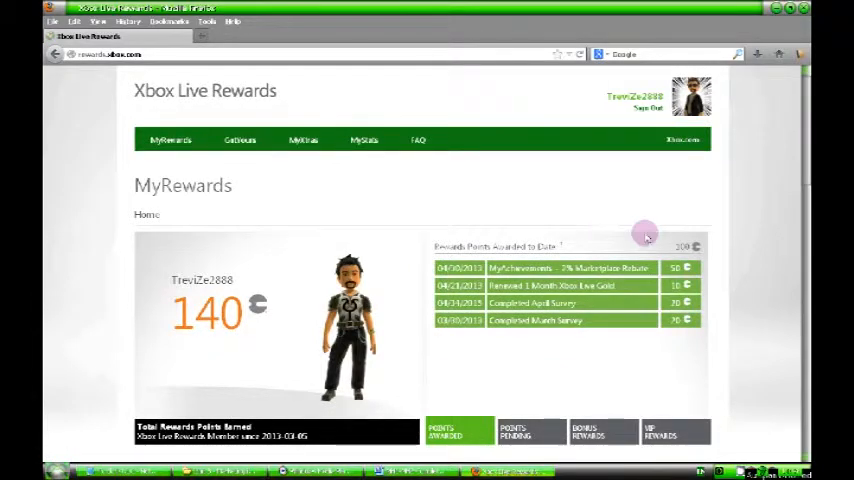
{"action": "scroll", "scroll_direction": "down", "scroll_amount": 3}
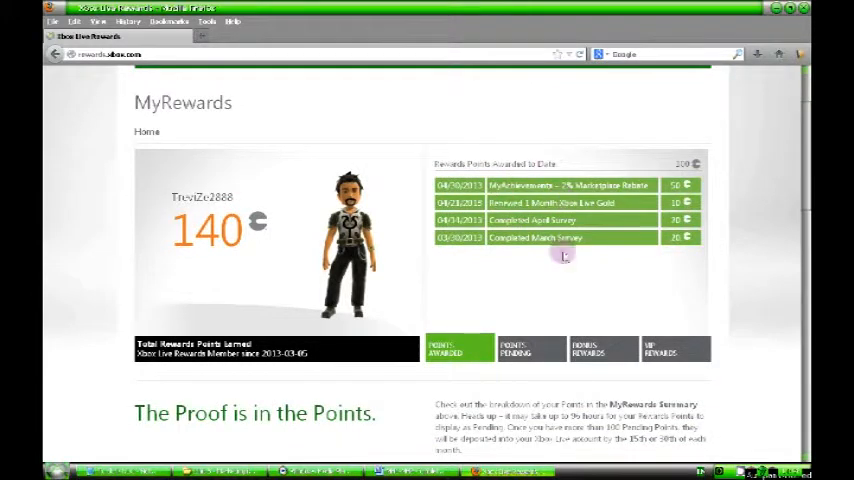
{"action": "mouse_move", "coordinate": [525, 334]}
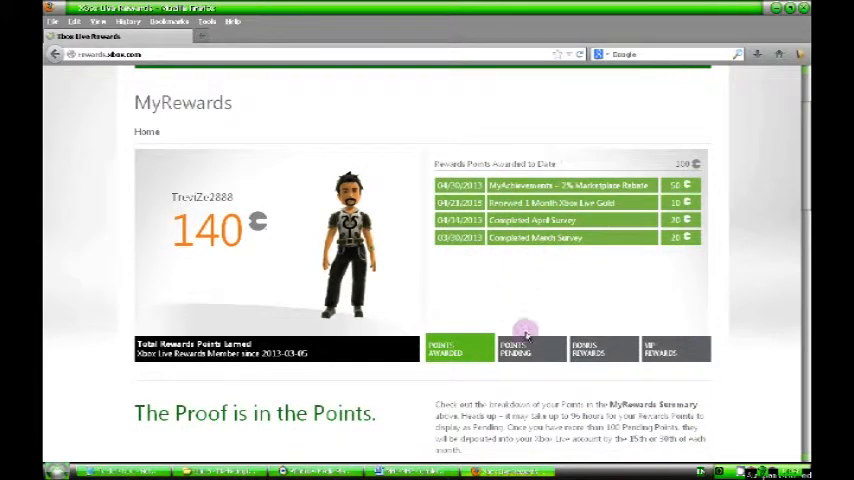
{"action": "left_click", "coordinate": [516, 347]}
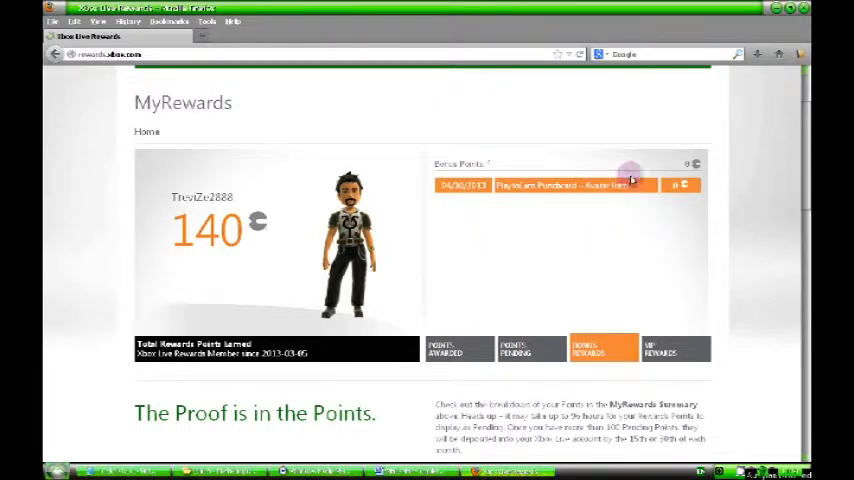
{"action": "left_click", "coordinate": [676, 347]}
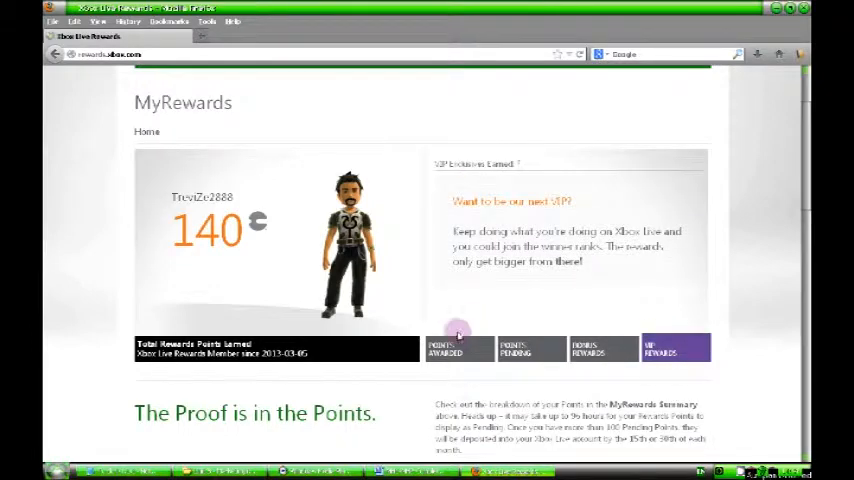
{"action": "left_click", "coordinate": [456, 348]}
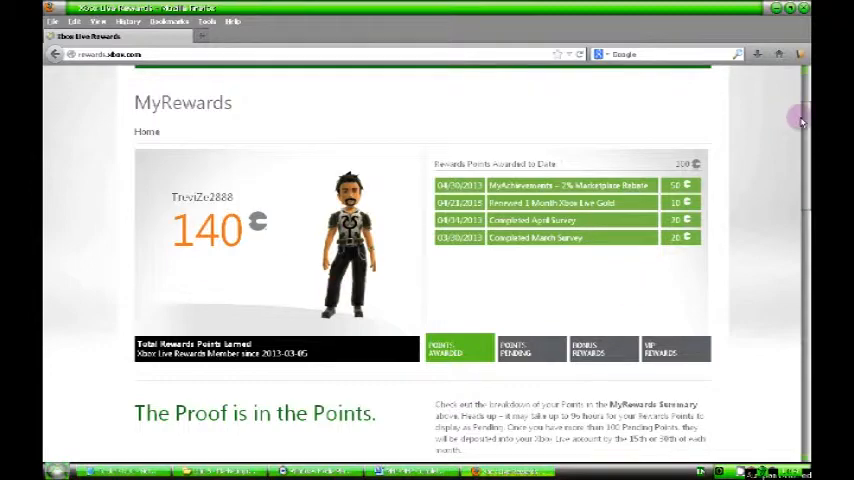
{"action": "scroll", "scroll_direction": "down", "scroll_amount": 3}
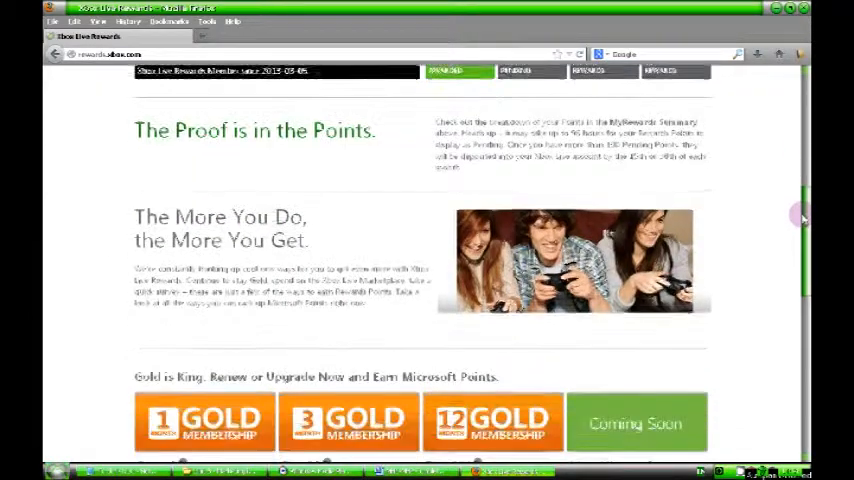
{"action": "scroll", "scroll_direction": "down", "scroll_amount": 3}
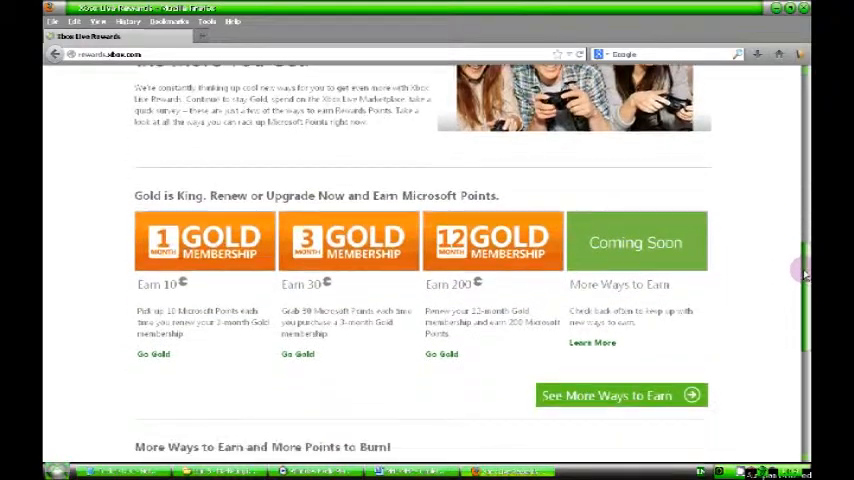
{"action": "scroll", "scroll_direction": "down", "scroll_amount": 3}
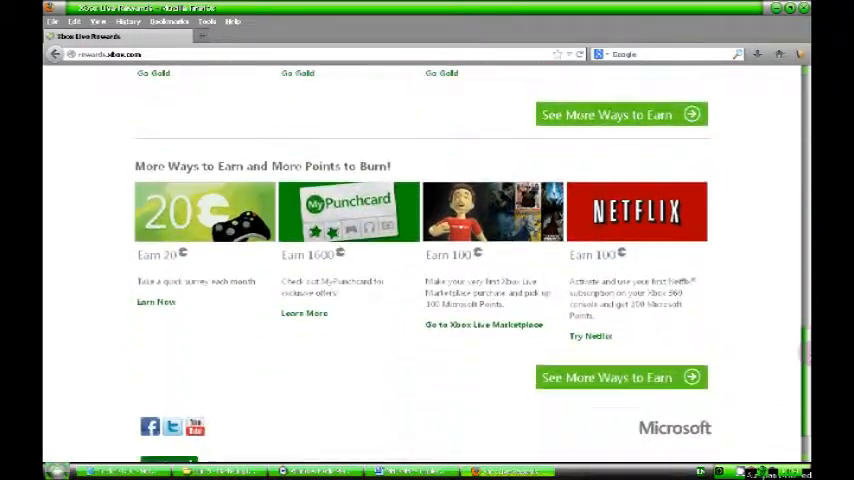
{"action": "scroll", "scroll_direction": "up", "scroll_amount": 3}
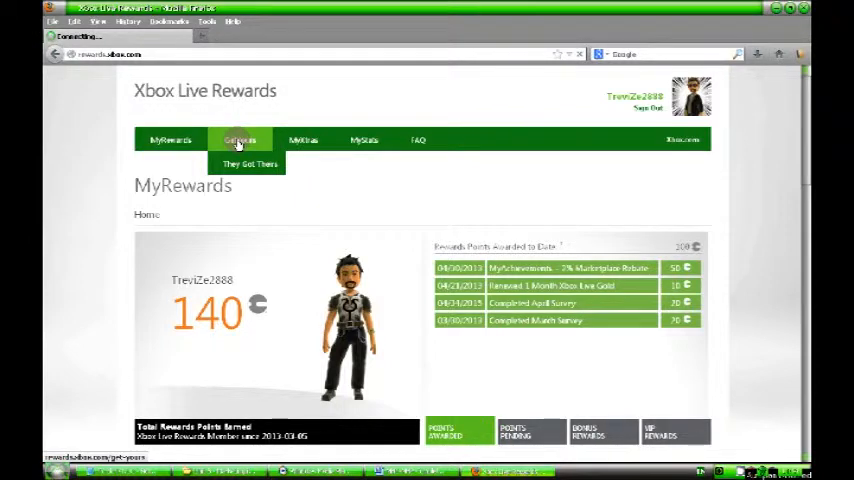
- Browse GetYours down through More Ways to Earn and right-click the Community Playdate tile
{"action": "left_click", "coordinate": [240, 139]}
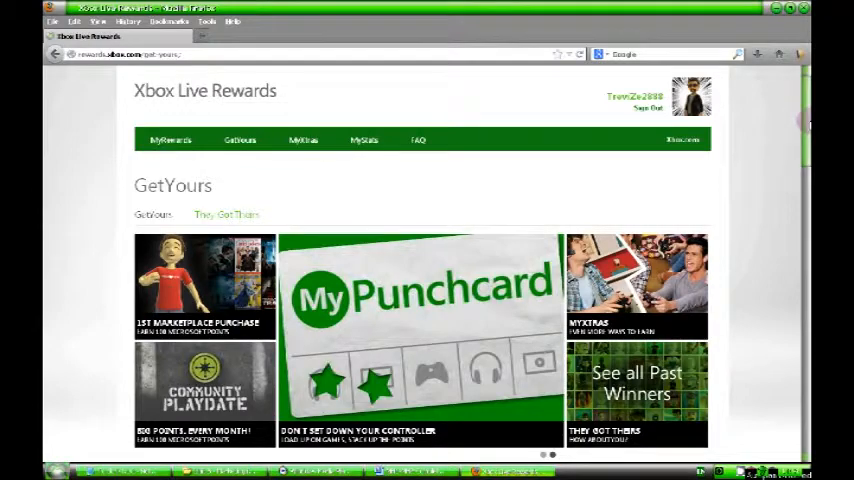
{"action": "scroll", "scroll_direction": "down", "scroll_amount": 3}
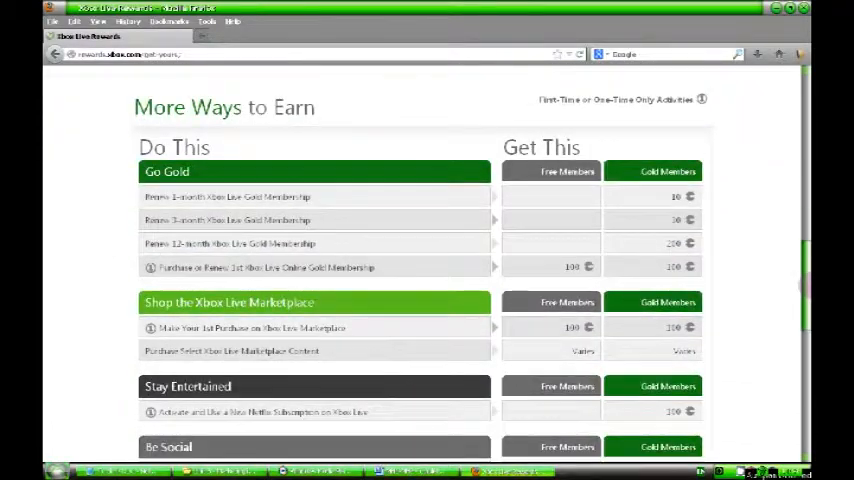
{"action": "scroll", "scroll_direction": "down", "scroll_amount": 3}
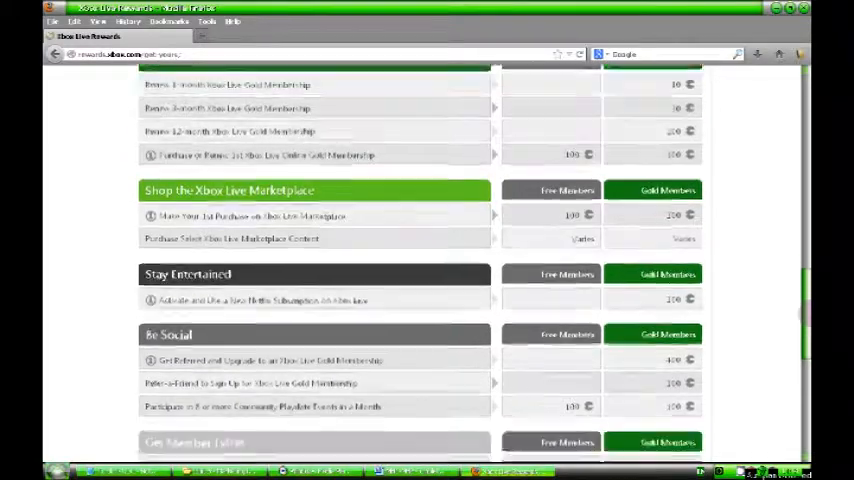
{"action": "scroll", "scroll_direction": "down", "scroll_amount": 3}
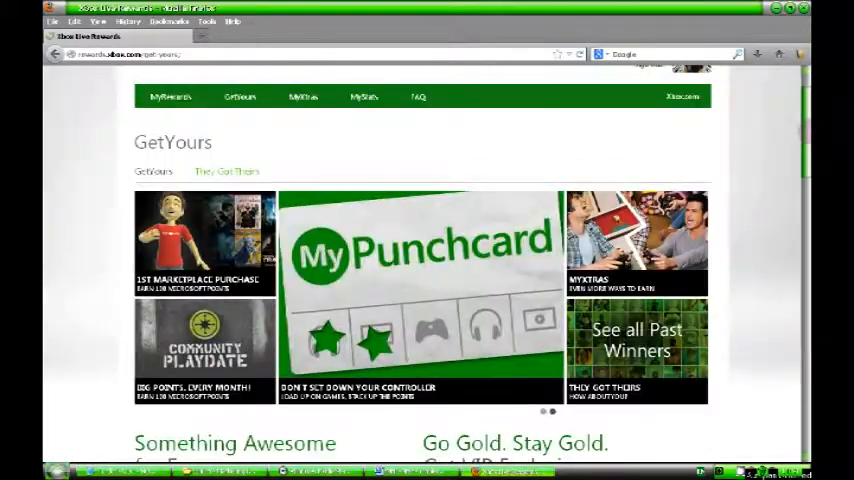
{"action": "mouse_move", "coordinate": [188, 340]}
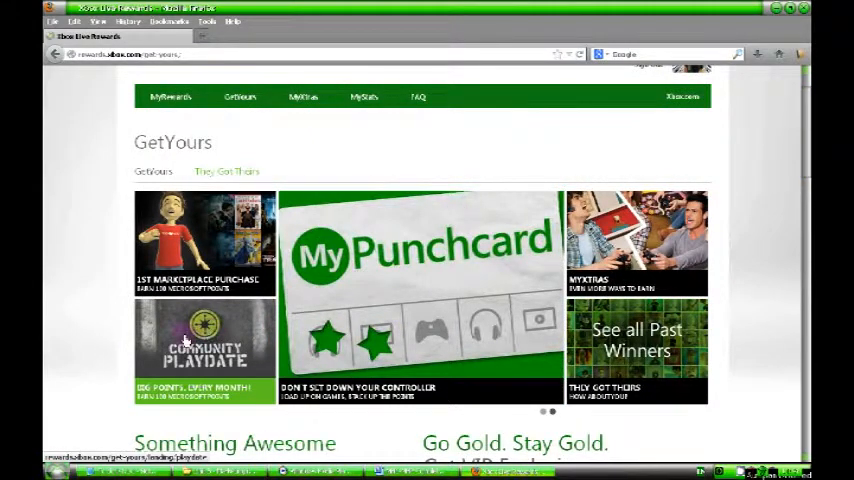
{"action": "right_click", "coordinate": [265, 170]}
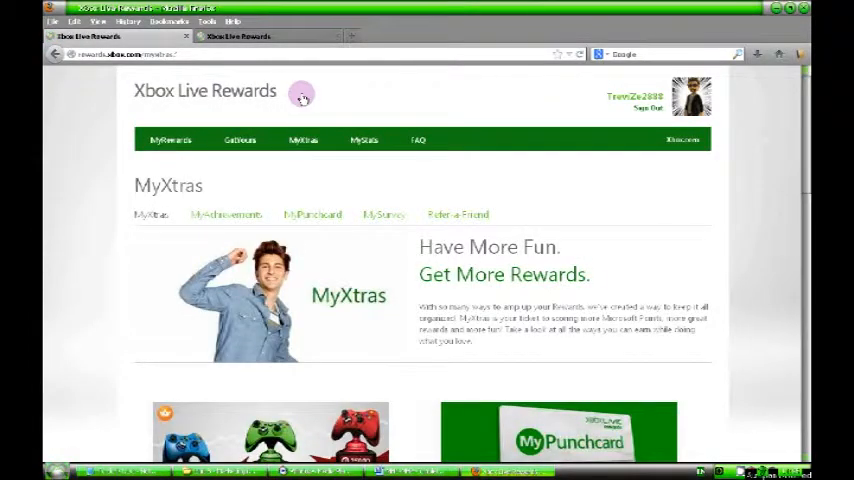
- Open MyAchievements and scroll through the Contender, Champion and Legend tiers, then back up
{"action": "left_click", "coordinate": [226, 214]}
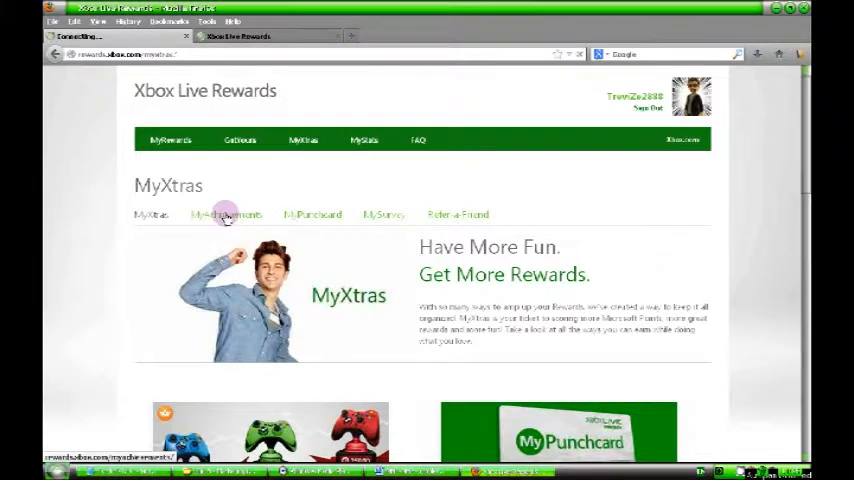
{"action": "left_click", "coordinate": [228, 214]}
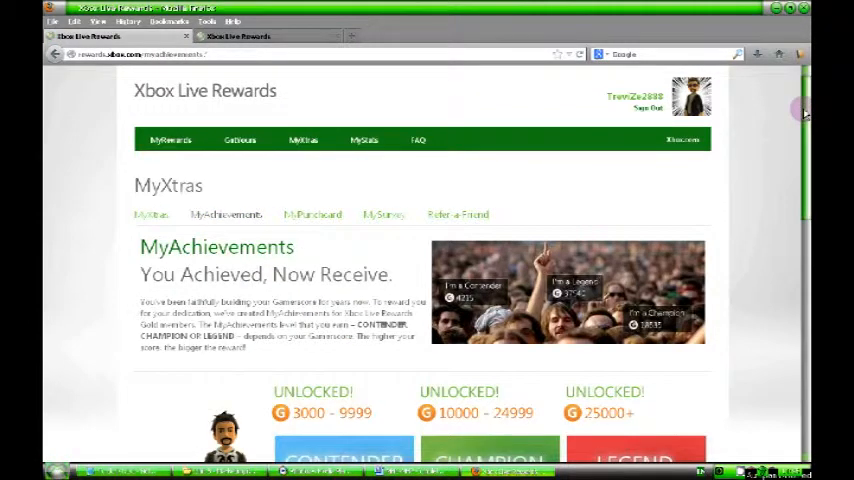
{"action": "scroll", "scroll_direction": "down", "scroll_amount": 3}
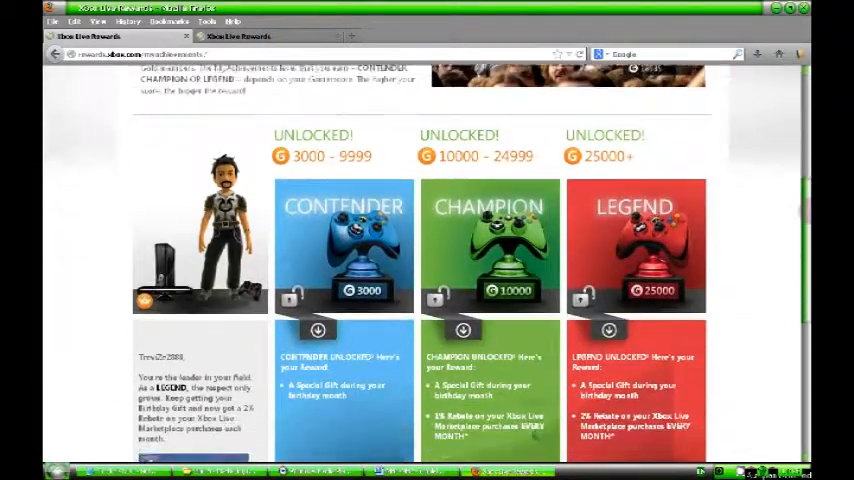
{"action": "scroll", "scroll_direction": "down", "scroll_amount": 3}
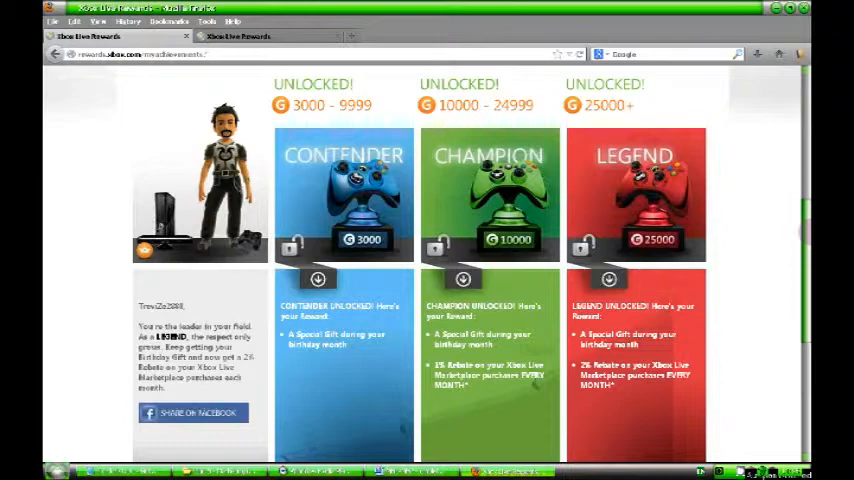
{"action": "scroll", "scroll_direction": "down", "scroll_amount": 3}
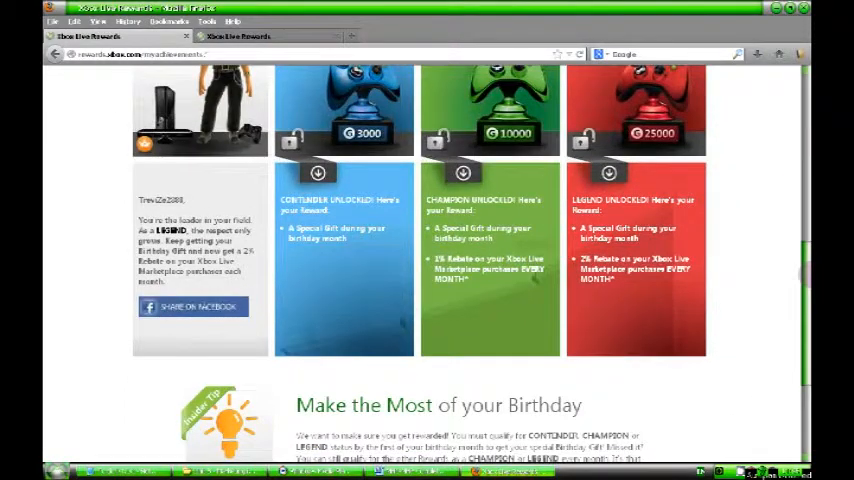
{"action": "scroll", "scroll_direction": "down", "scroll_amount": 3}
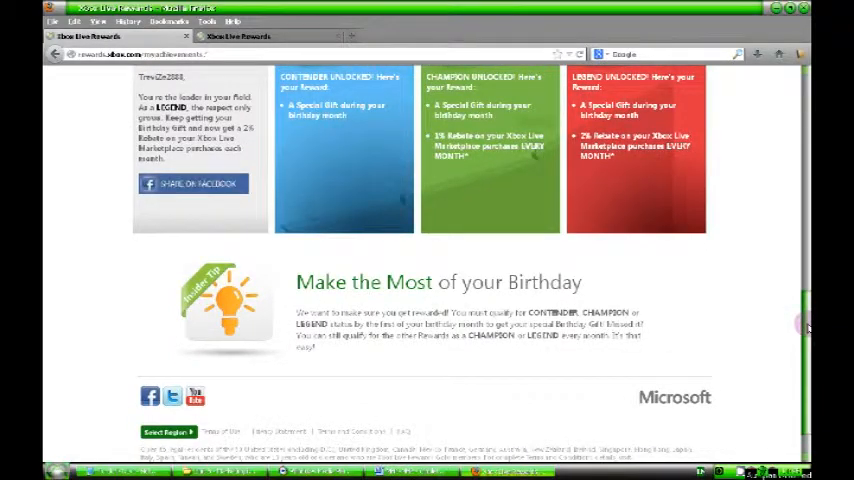
{"action": "scroll", "scroll_direction": "up", "scroll_amount": 3}
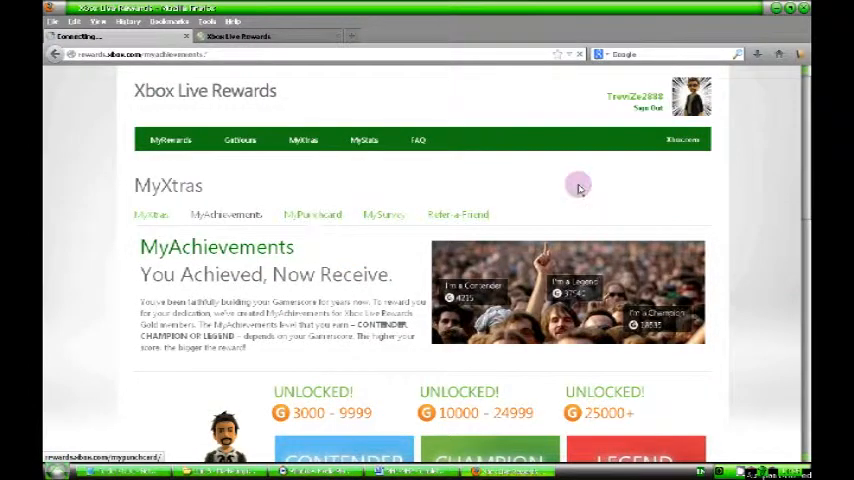
- Browse the MyPunchcard current offers, then scroll through the Completed Punchcards list
{"action": "left_click", "coordinate": [312, 214]}
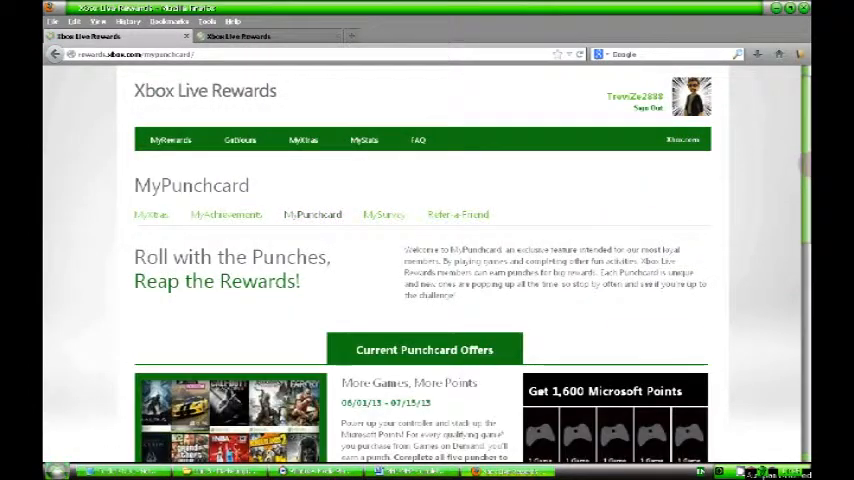
{"action": "scroll", "scroll_direction": "down", "scroll_amount": 3}
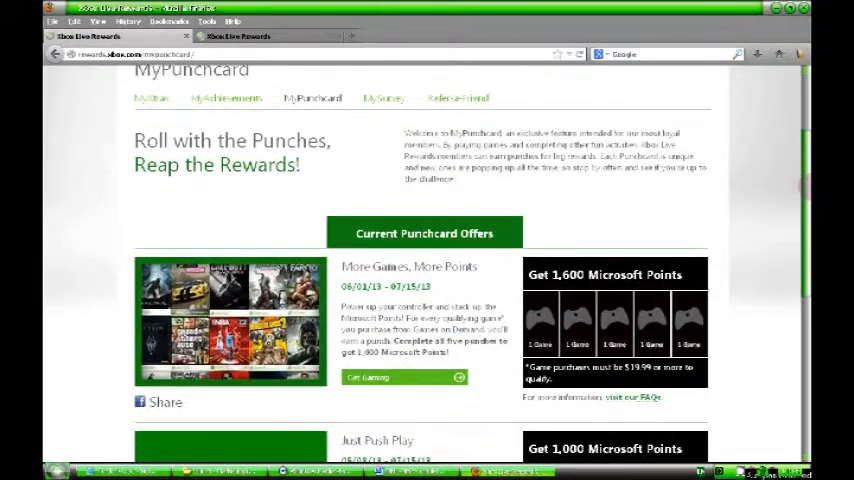
{"action": "scroll", "scroll_direction": "down", "scroll_amount": 3}
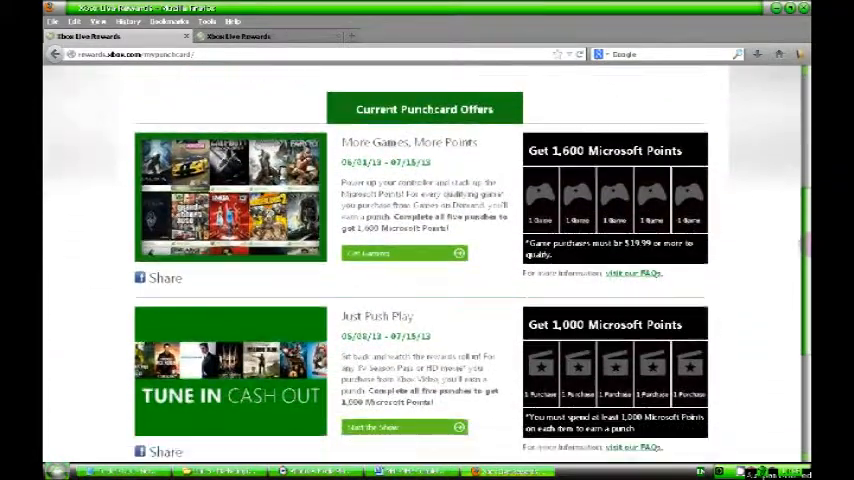
{"action": "scroll", "scroll_direction": "down", "scroll_amount": 3}
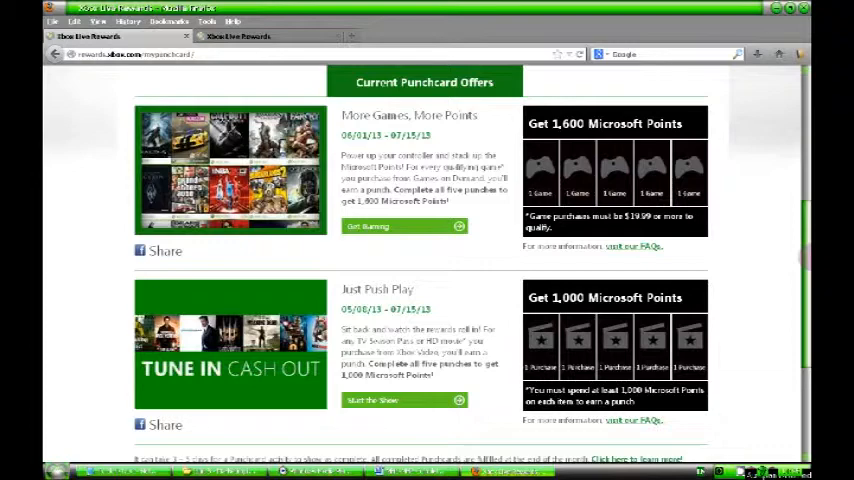
{"action": "scroll", "scroll_direction": "down", "scroll_amount": 3}
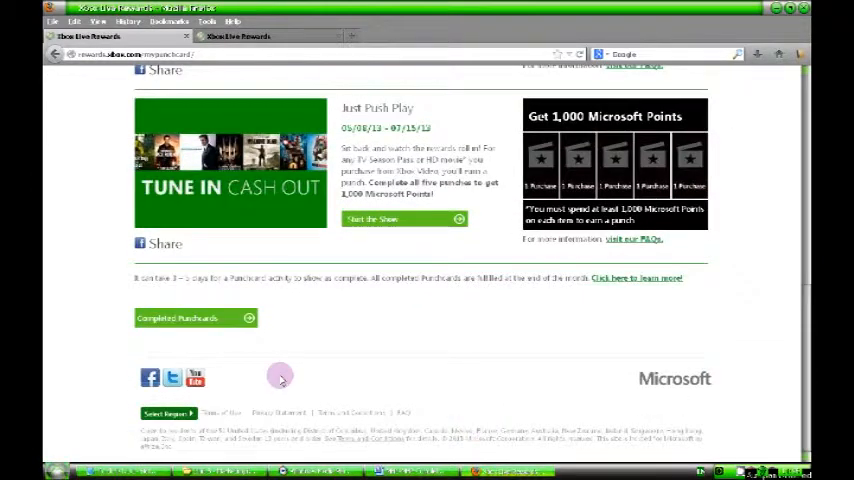
{"action": "scroll", "scroll_direction": "up", "scroll_amount": 3}
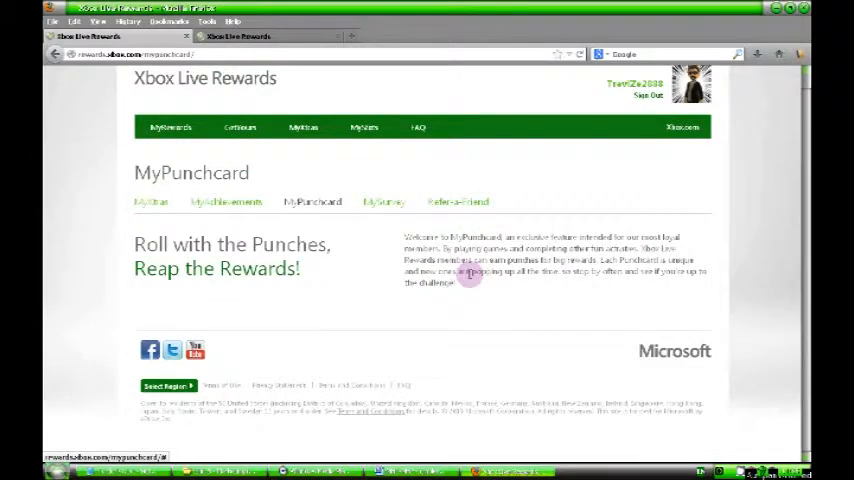
{"action": "mouse_move", "coordinate": [708, 258]}
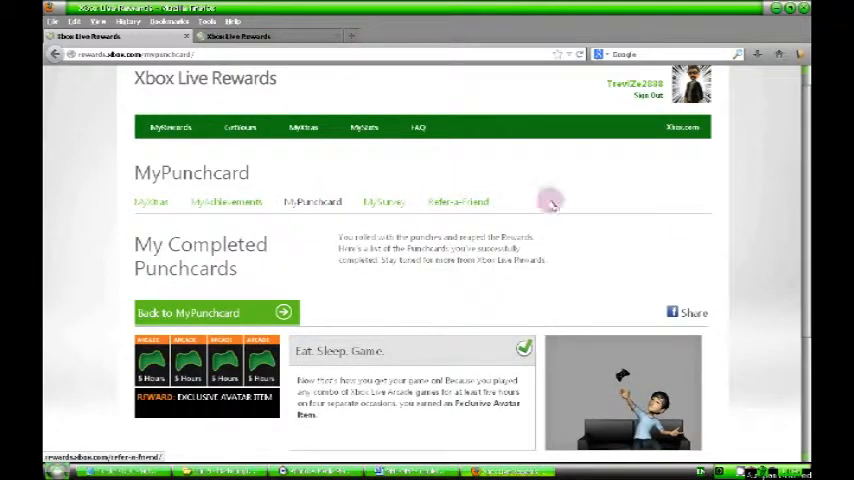
{"action": "scroll", "scroll_direction": "down", "scroll_amount": 3}
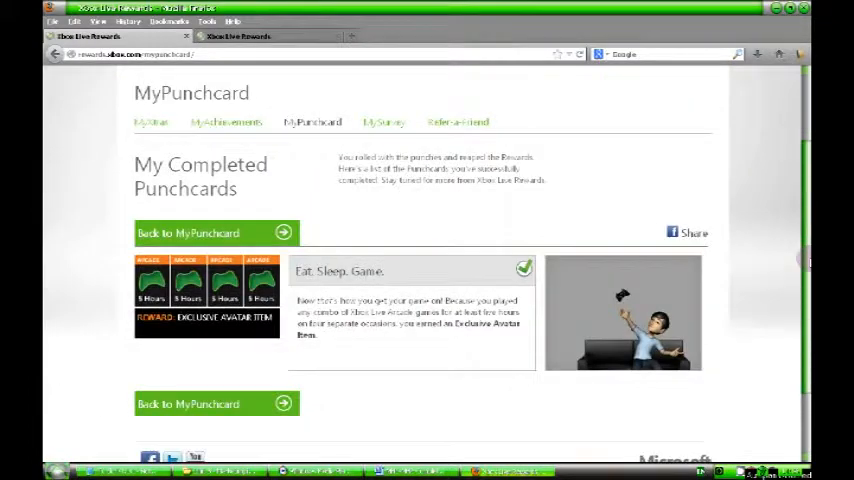
{"action": "scroll", "scroll_direction": "down", "scroll_amount": 3}
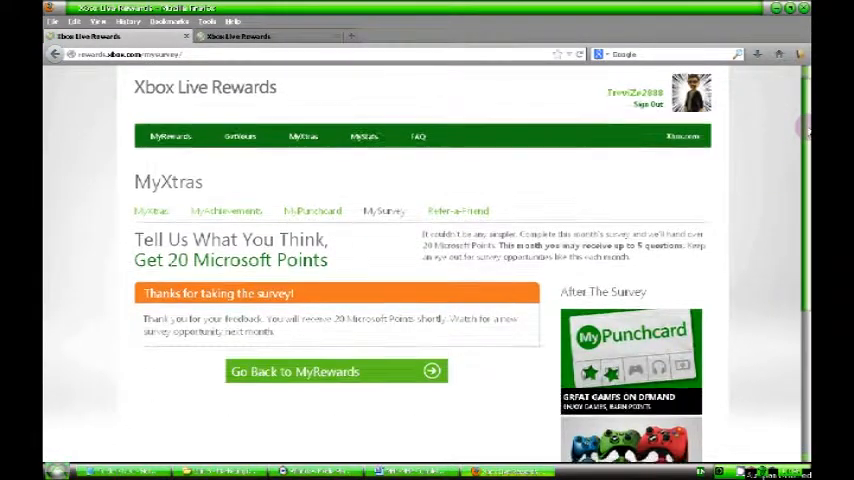
- Read the MySurvey thank-you page and head to Refer-a-Friend
{"action": "scroll", "scroll_direction": "down", "scroll_amount": 3}
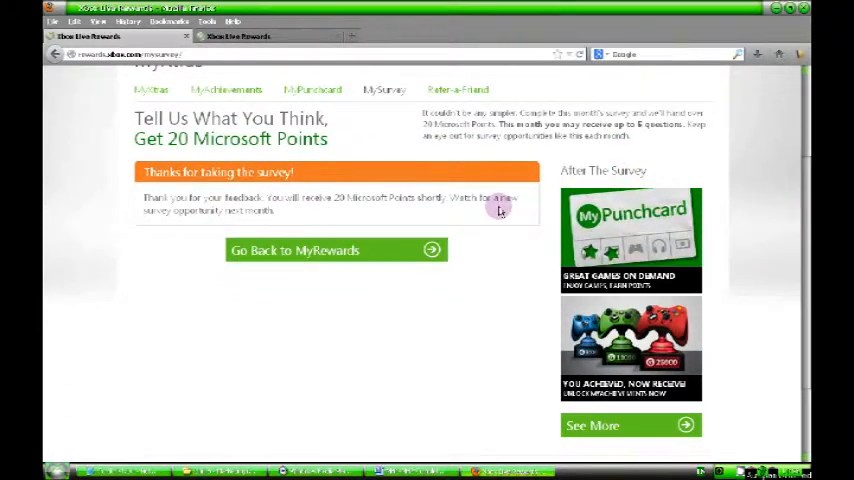
{"action": "left_click", "coordinate": [463, 89]}
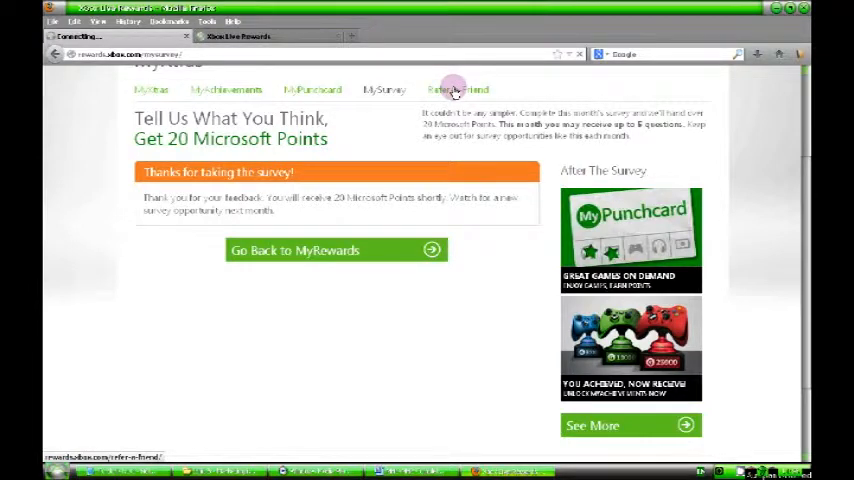
- Browse the Refer-a-Friend page, then open MyStats
{"action": "left_click", "coordinate": [461, 89]}
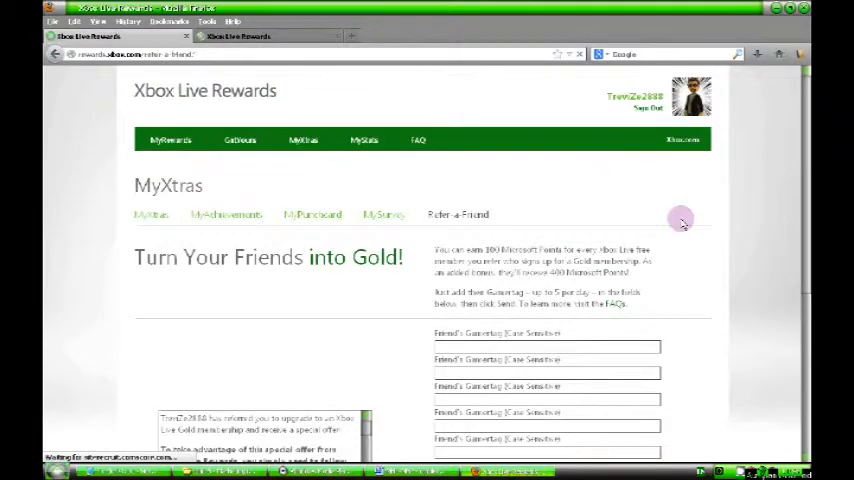
{"action": "scroll", "scroll_direction": "down", "scroll_amount": 3}
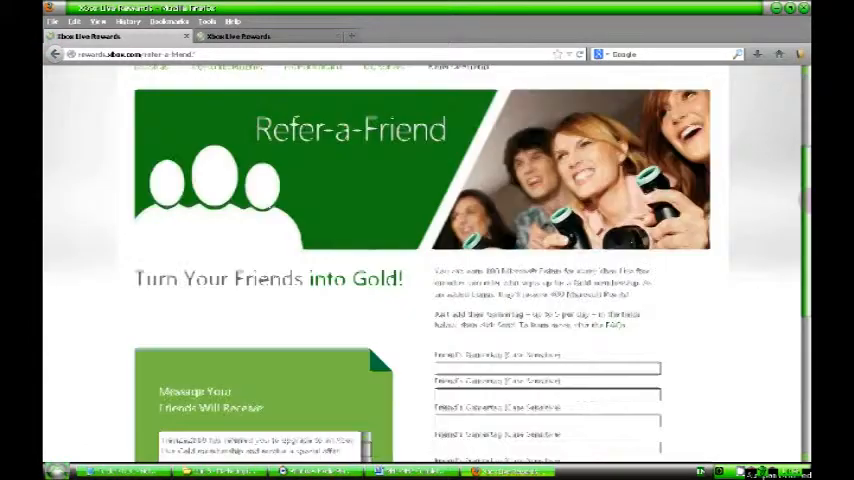
{"action": "scroll", "scroll_direction": "down", "scroll_amount": 3}
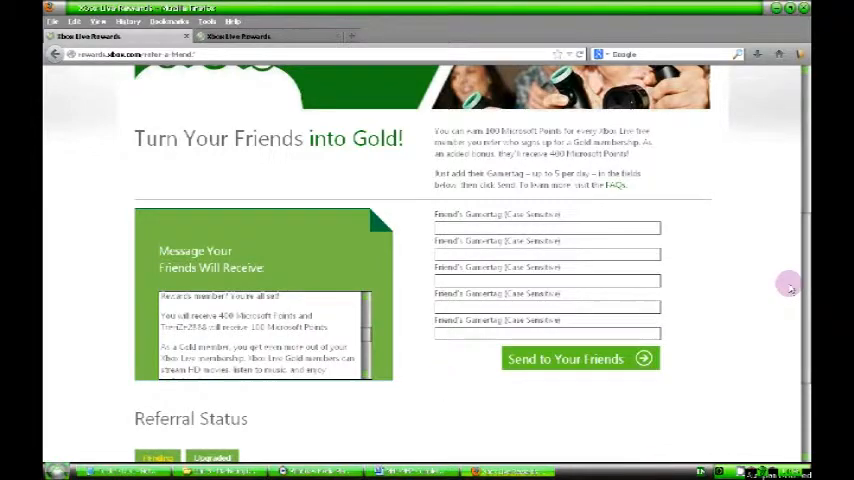
{"action": "scroll", "scroll_direction": "down", "scroll_amount": 3}
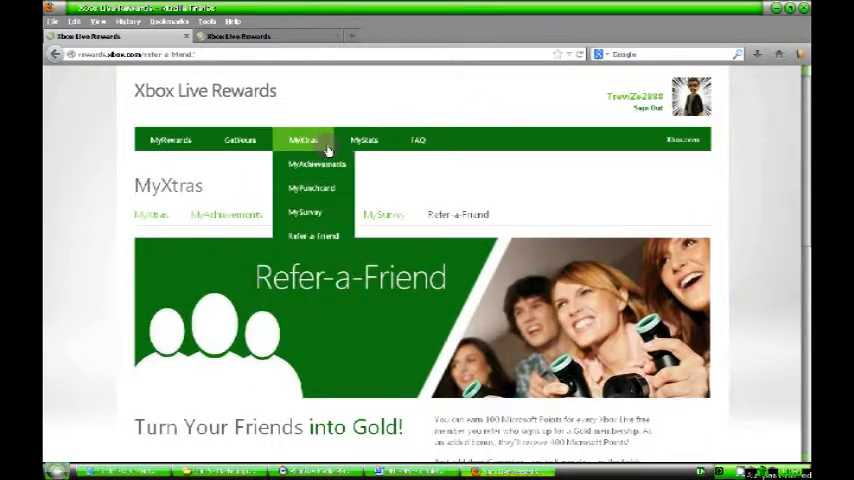
{"action": "left_click", "coordinate": [364, 139]}
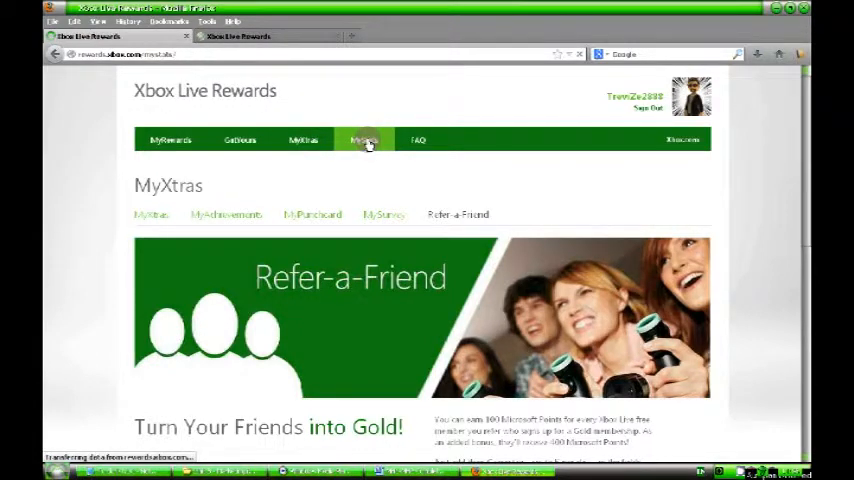
{"action": "left_click", "coordinate": [363, 139]}
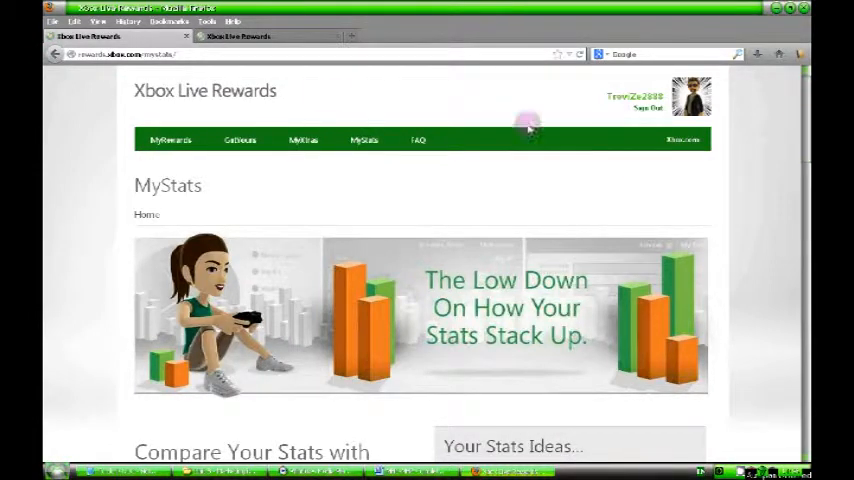
- On GetYours, follow the Points for Playdates Find A Playdate button to Community Playdate
{"action": "left_click", "coordinate": [240, 139]}
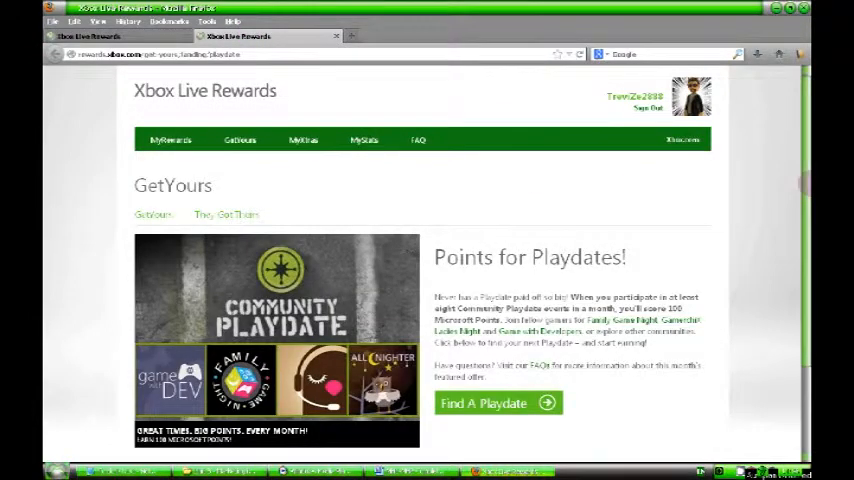
{"action": "scroll", "scroll_direction": "down", "scroll_amount": 3}
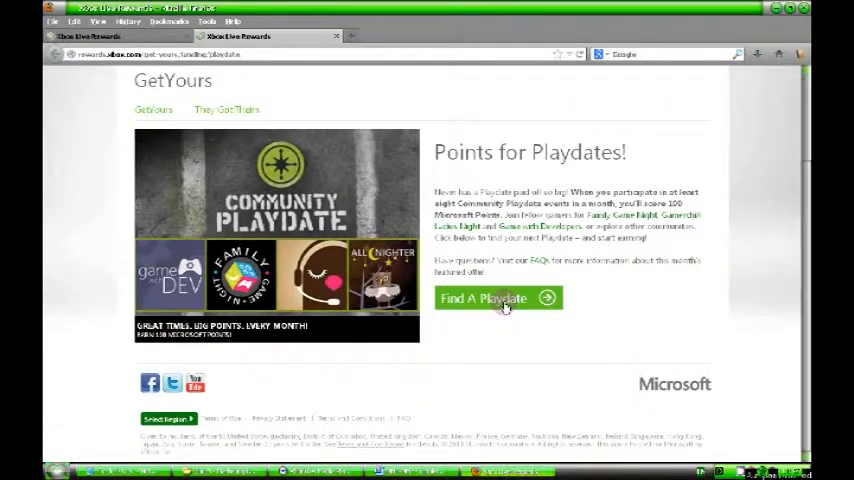
{"action": "left_click", "coordinate": [497, 298]}
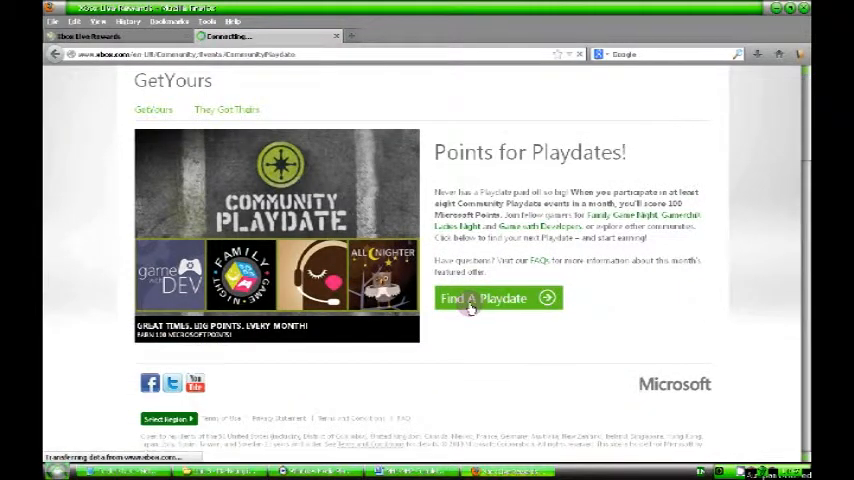
{"action": "left_click", "coordinate": [485, 298]}
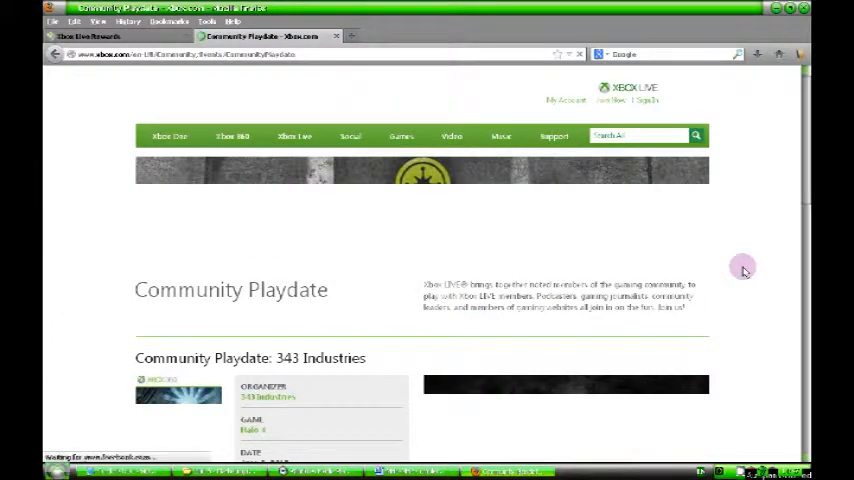
- Read the 343 Industries Halo 4 Playdate event and open the Xbox All Nighter tile
{"action": "scroll", "scroll_direction": "down", "scroll_amount": 3}
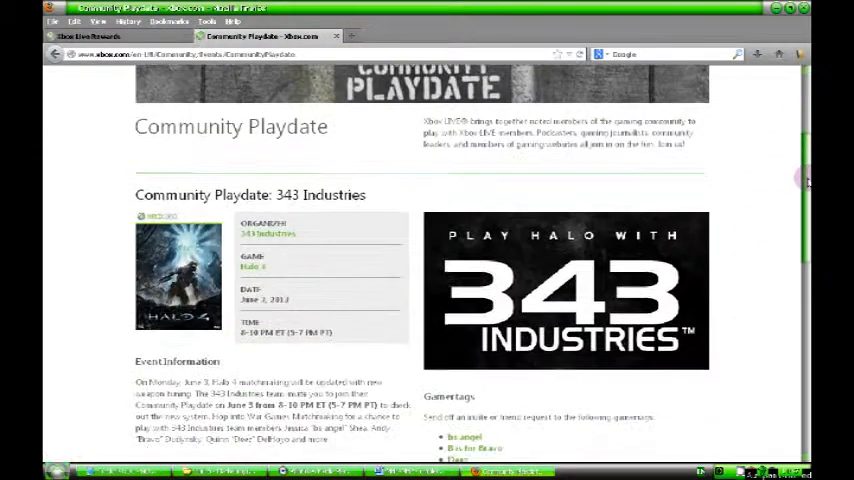
{"action": "scroll", "scroll_direction": "down", "scroll_amount": 3}
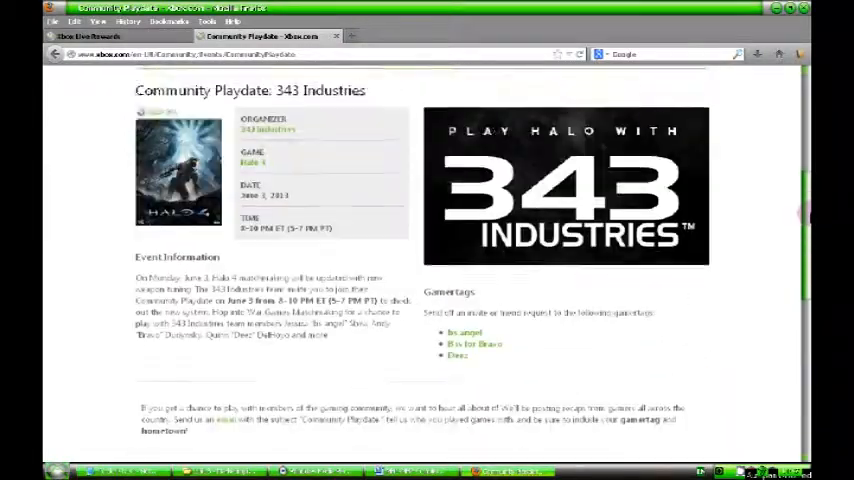
{"action": "scroll", "scroll_direction": "up", "scroll_amount": 3}
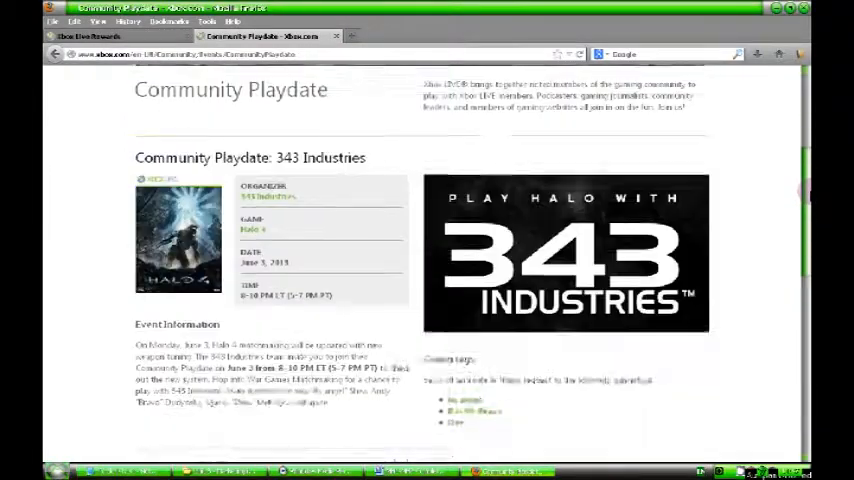
{"action": "scroll", "scroll_direction": "down", "scroll_amount": 3}
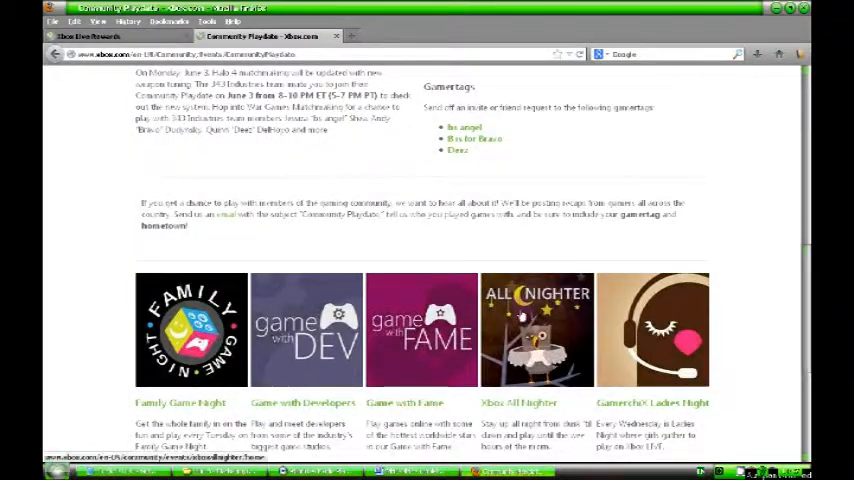
{"action": "left_click", "coordinate": [535, 330]}
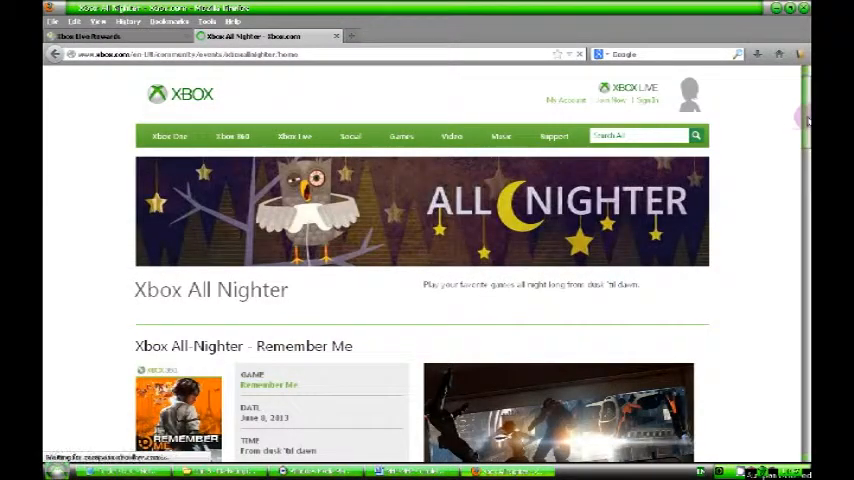
- Scroll the All Nighter schedule from Remember Me to Painkiller Hell & Damnation, then open Game with Fame
{"action": "scroll", "scroll_direction": "down", "scroll_amount": 3}
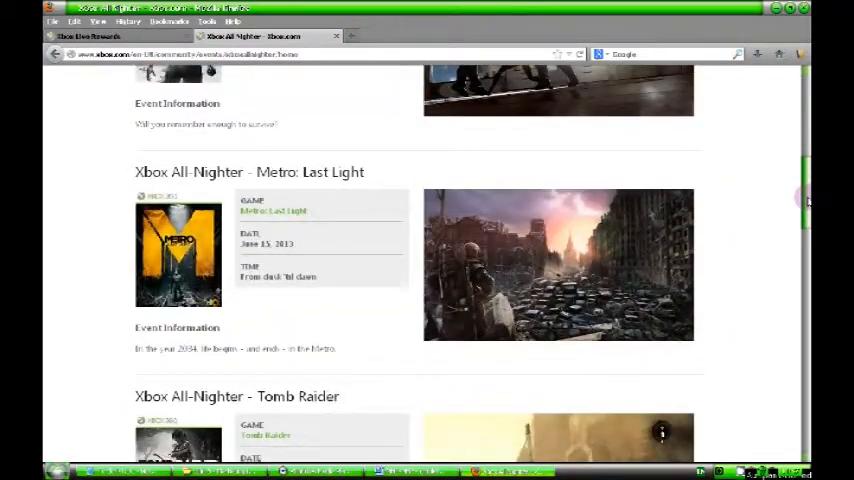
{"action": "scroll", "scroll_direction": "down", "scroll_amount": 3}
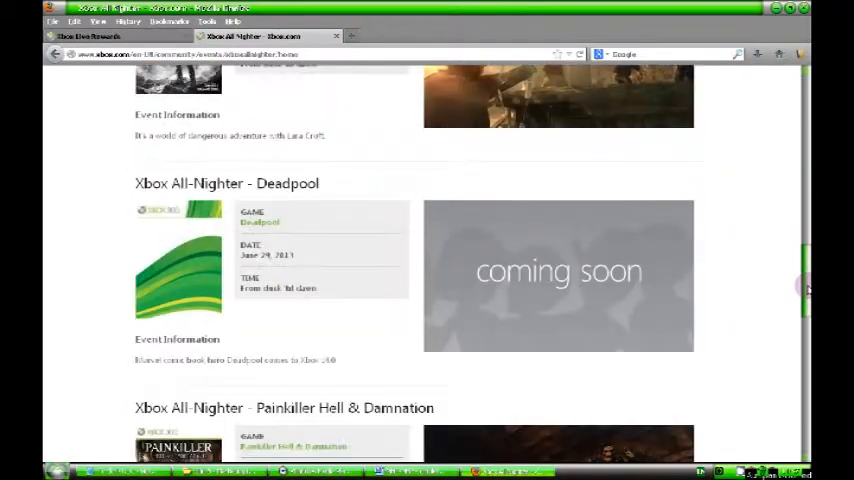
{"action": "scroll", "scroll_direction": "down", "scroll_amount": 3}
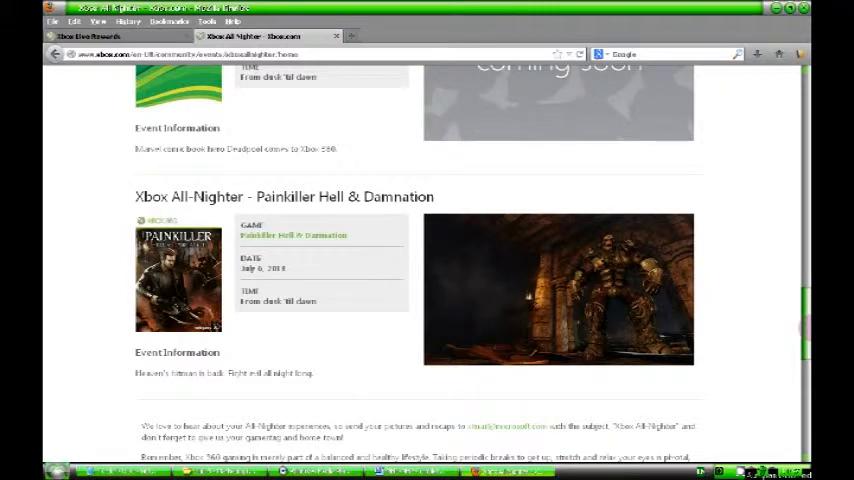
{"action": "scroll", "scroll_direction": "down", "scroll_amount": 3}
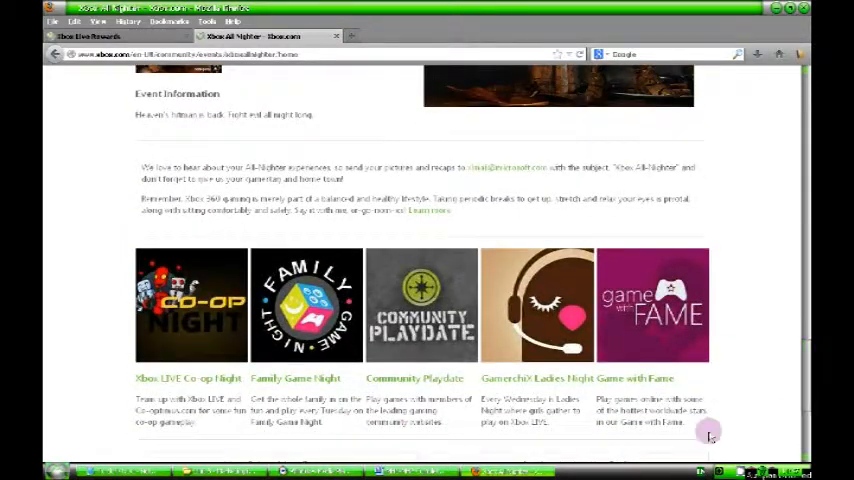
{"action": "left_click", "coordinate": [668, 305]}
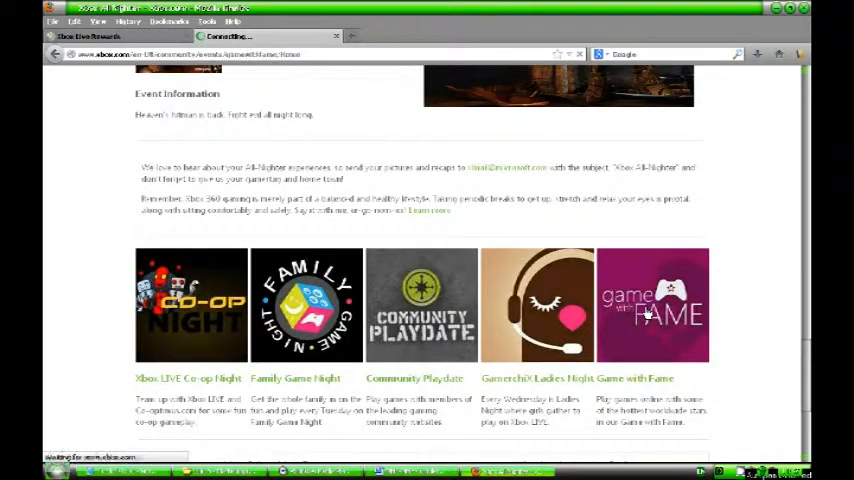
- Scroll through the Game with Fame event details featuring Joe Hahn of Linkin Park
{"action": "left_click", "coordinate": [647, 305]}
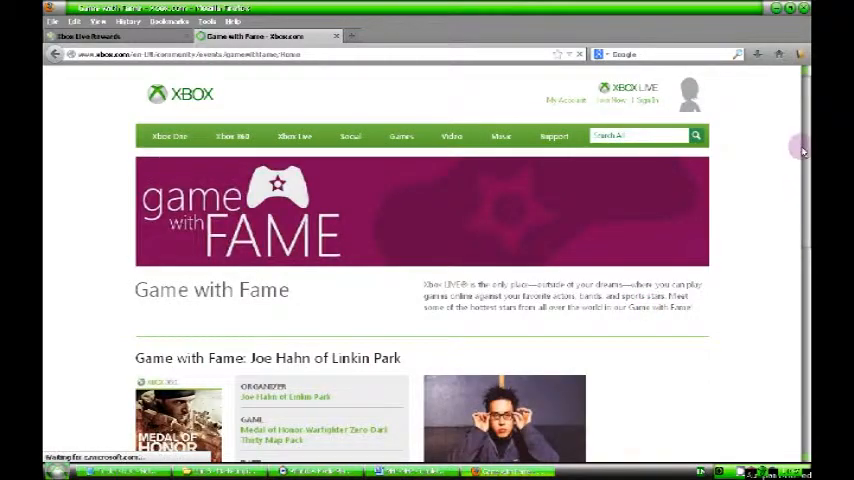
{"action": "scroll", "scroll_direction": "down", "scroll_amount": 3}
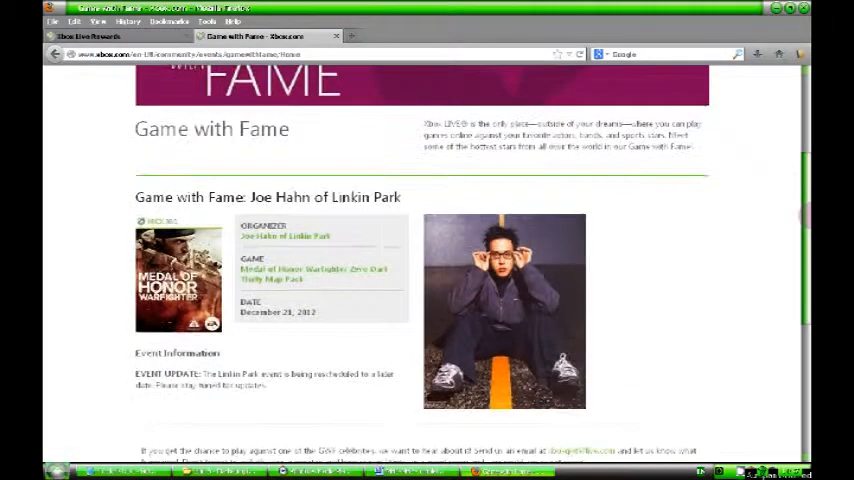
{"action": "scroll", "scroll_direction": "down", "scroll_amount": 3}
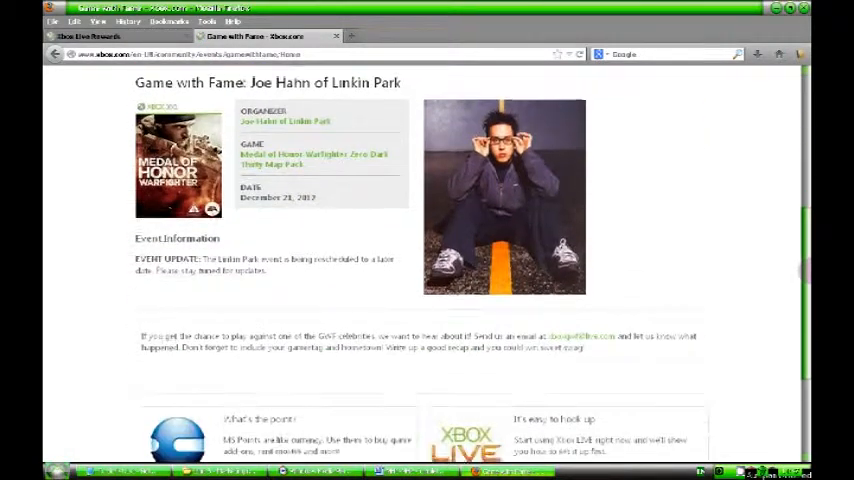
{"action": "scroll", "scroll_direction": "up", "scroll_amount": 3}
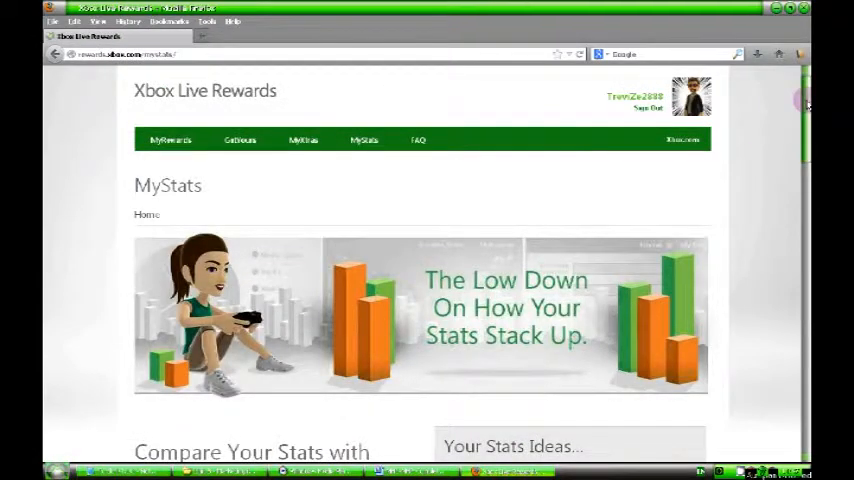
- Scroll the MyStats page past My Friends, Marketplace Downloads, Top Games, Achievements to Gameplay and Entertainment Use
{"action": "scroll", "scroll_direction": "down", "scroll_amount": 3}
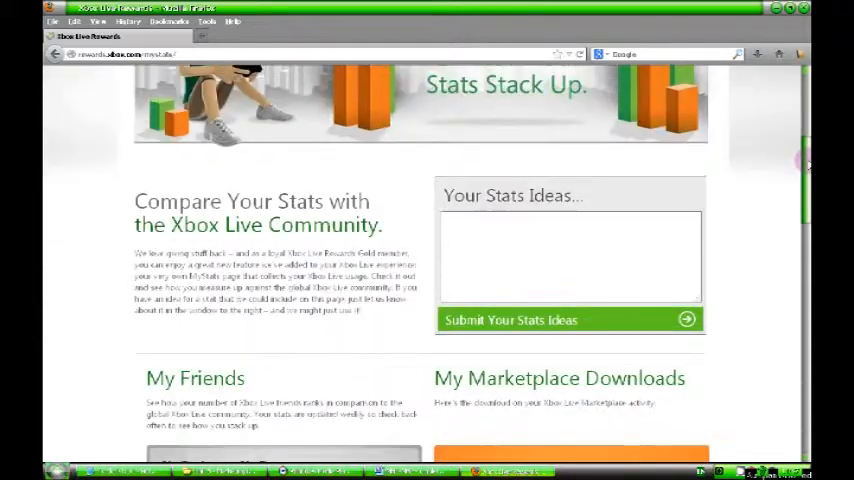
{"action": "scroll", "scroll_direction": "down", "scroll_amount": 3}
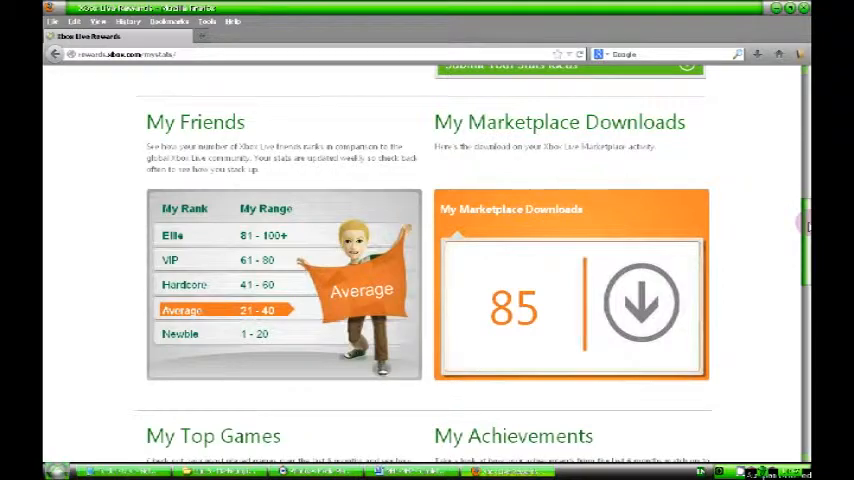
{"action": "scroll", "scroll_direction": "down", "scroll_amount": 3}
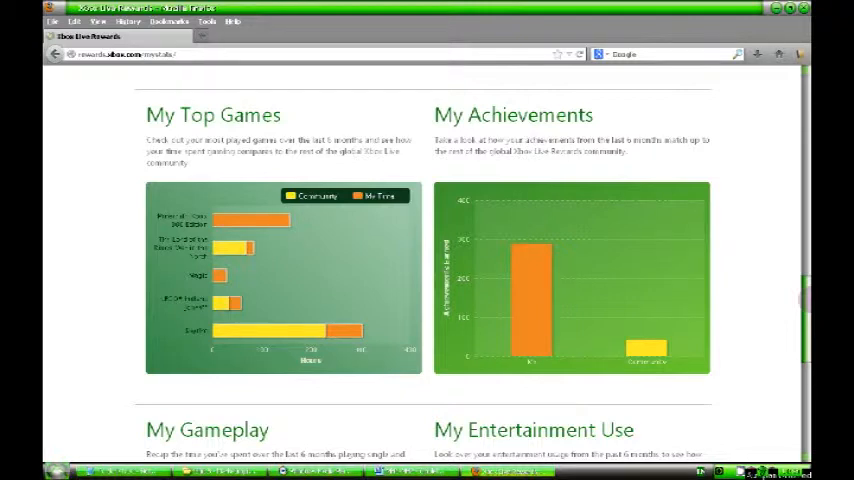
{"action": "scroll", "scroll_direction": "down", "scroll_amount": 3}
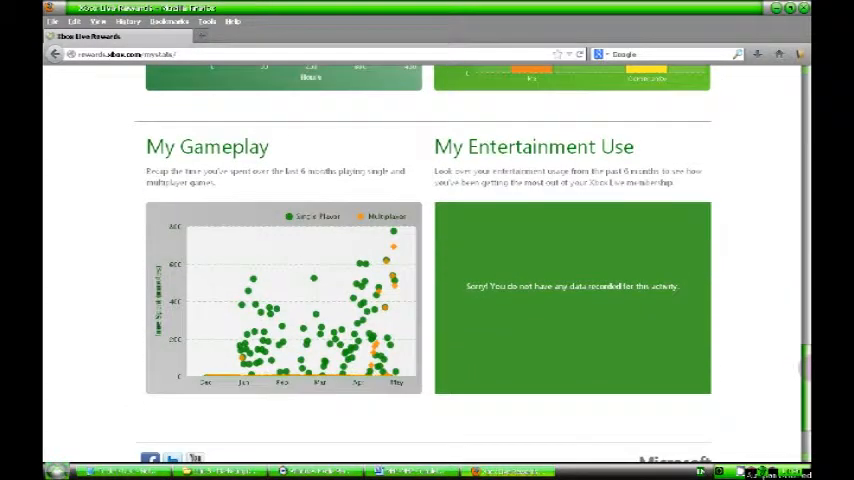